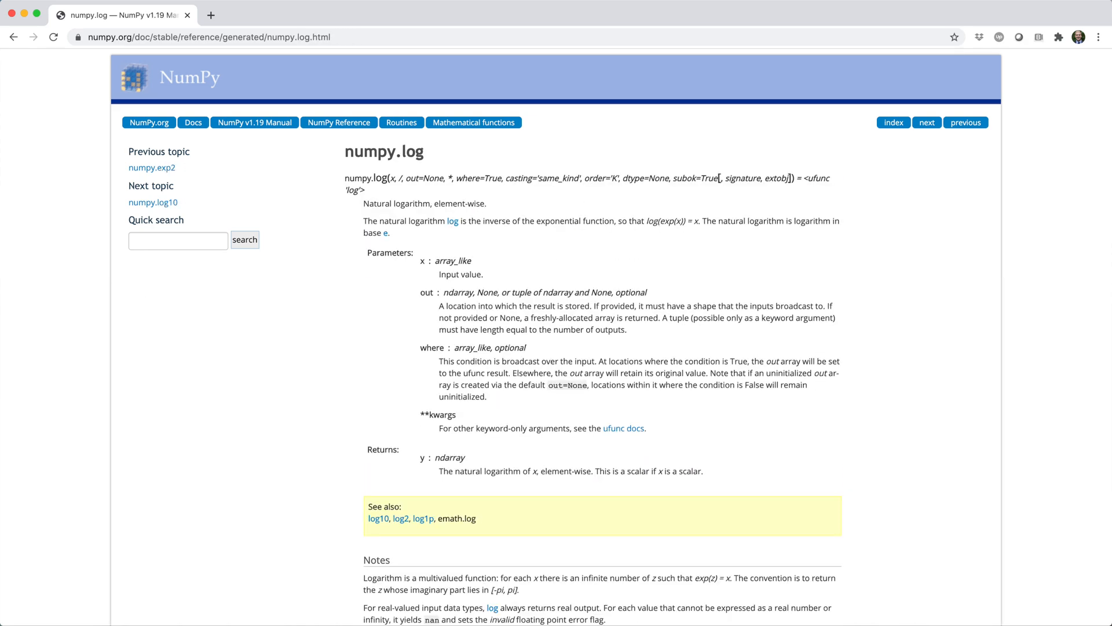
# Step: Switch to the 4.2 math_funcs.ipynb notebook tab showing the squee array
pyautogui.click(121, 15)
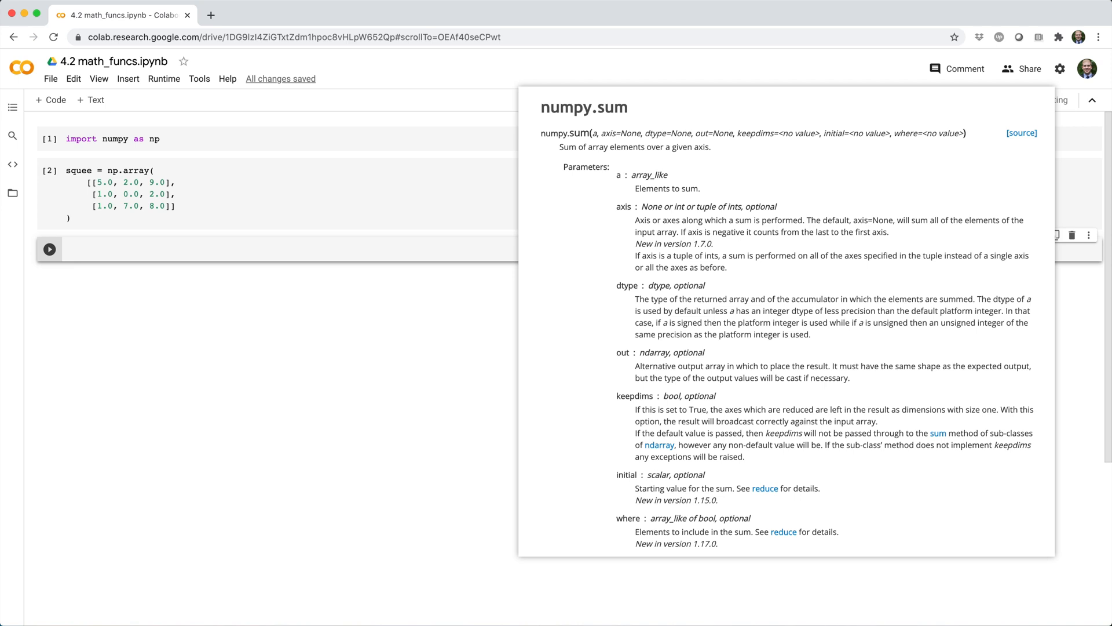
# Step: Run np.sum(squee) in a new cell to get the total 35.0
pyautogui.write('n')
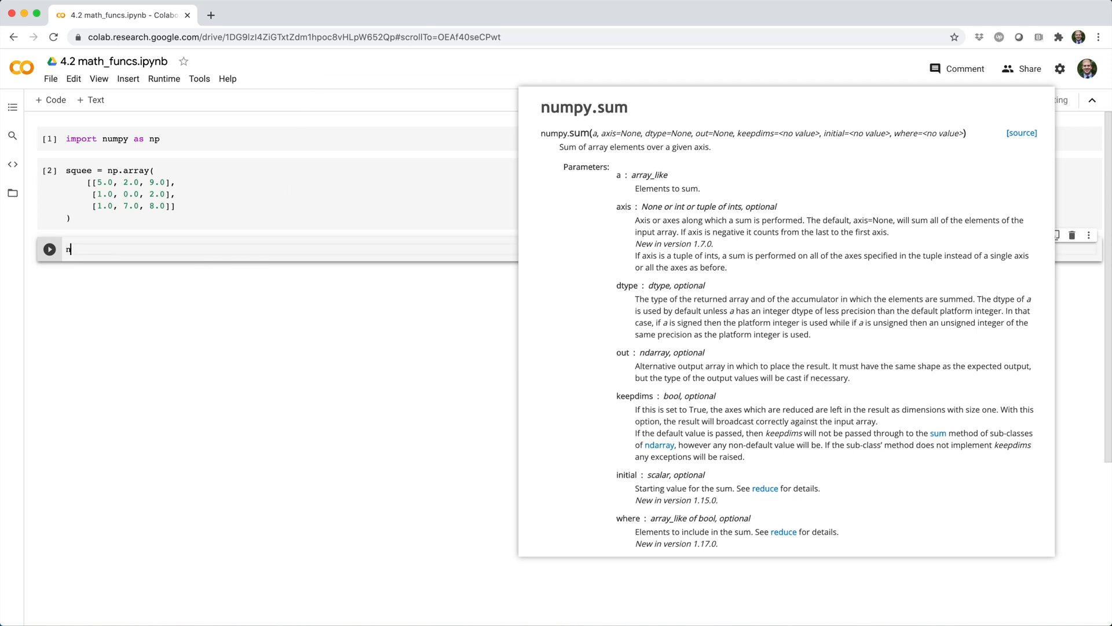
pyautogui.write('p.sum(squee)')
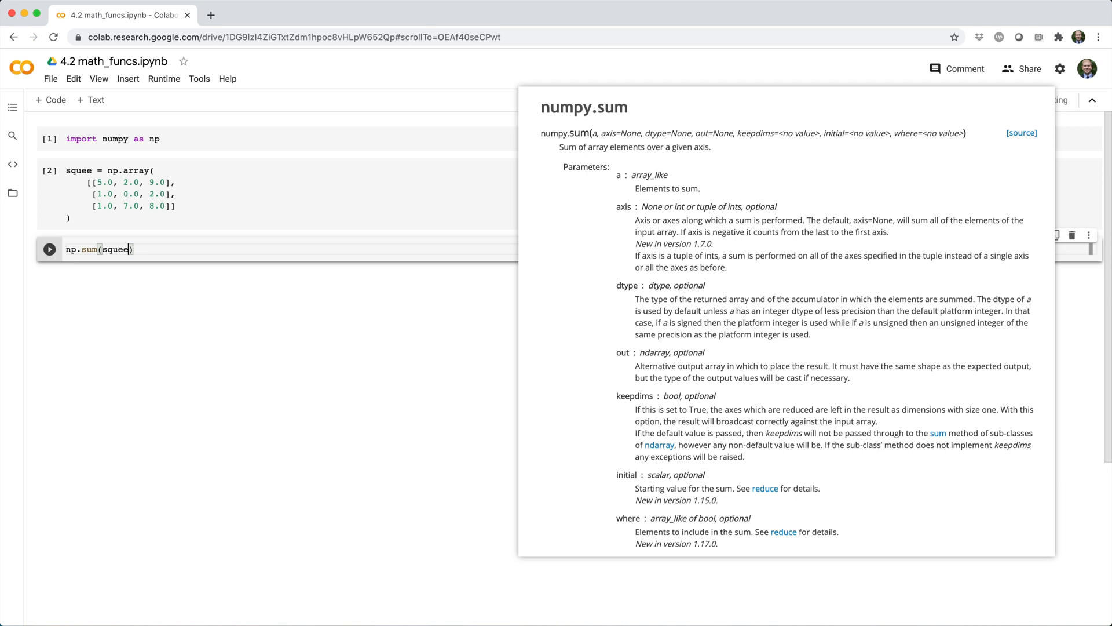
pyautogui.click(49, 248)
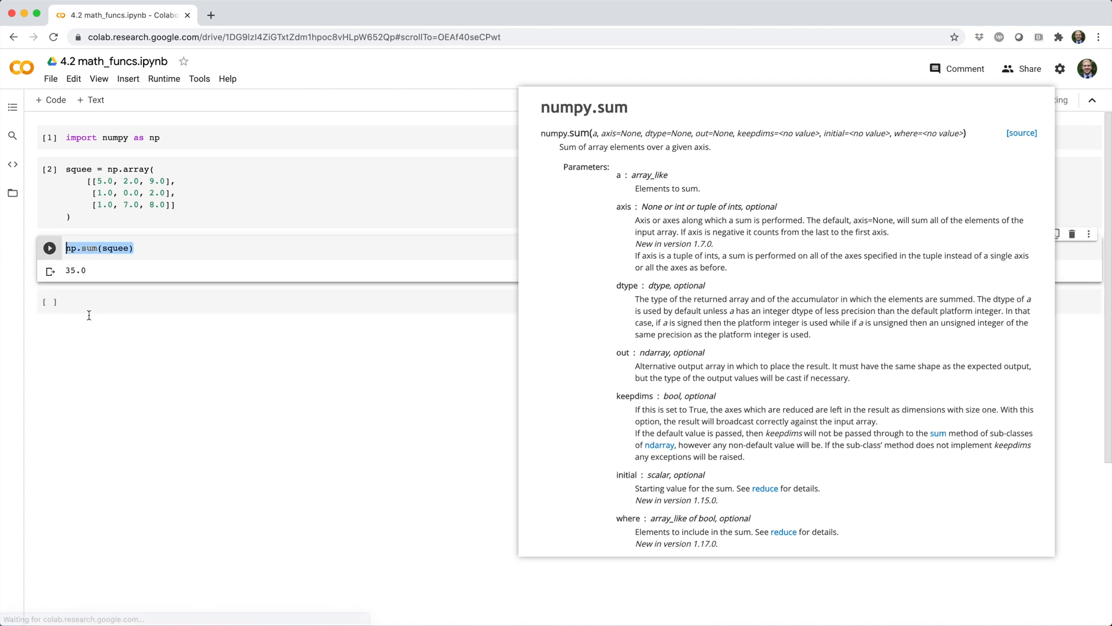
# Step: Sum squee along axis 0 ([7., 9., 19.]) and axis 1 ([16., 3., 16.]) in new cells
pyautogui.write('np.sum(squee, axis=1')
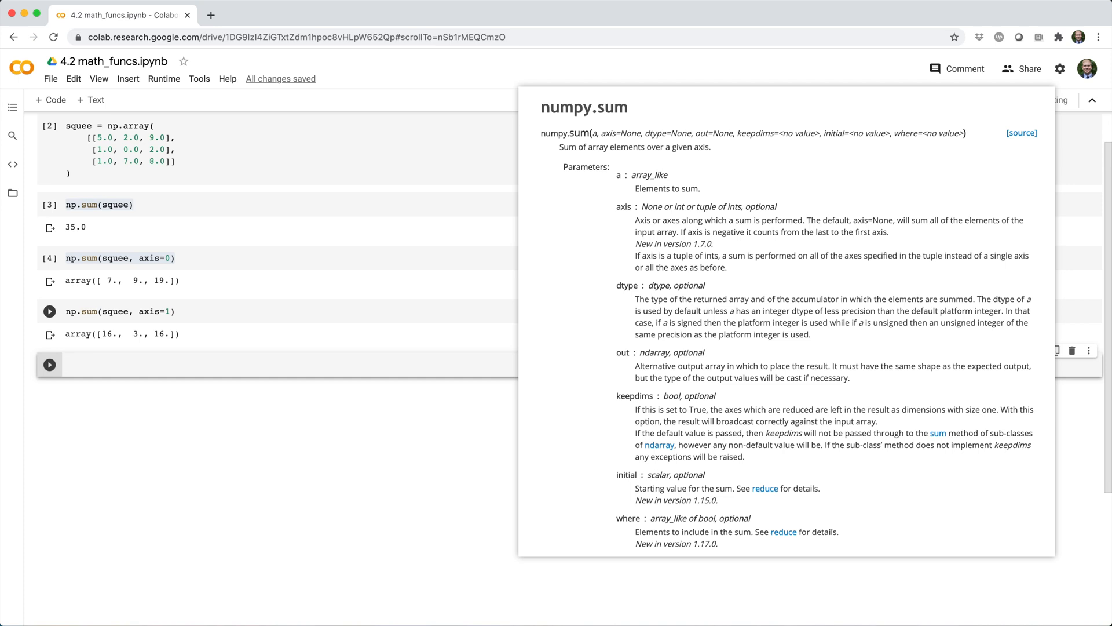
# Step: Run the axis 0 sum with keepdims=True to get the 2D result [[7., 9., 19.]]
pyautogui.click(50, 257)
pyautogui.write('np.sum(squee, axis=0, ')
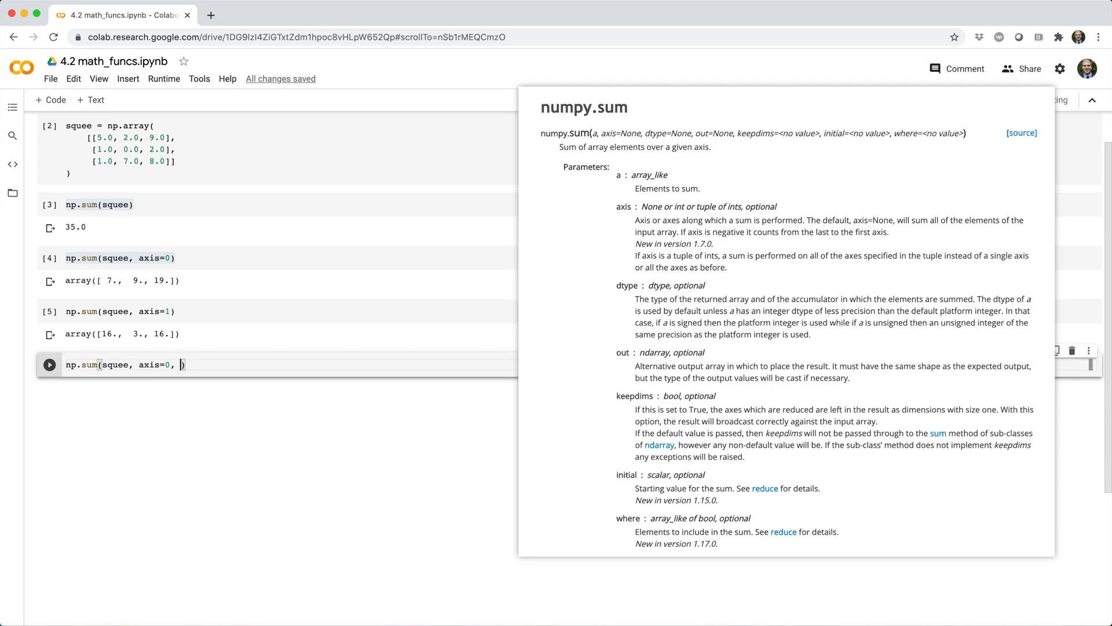
pyautogui.write('keepdims=True')
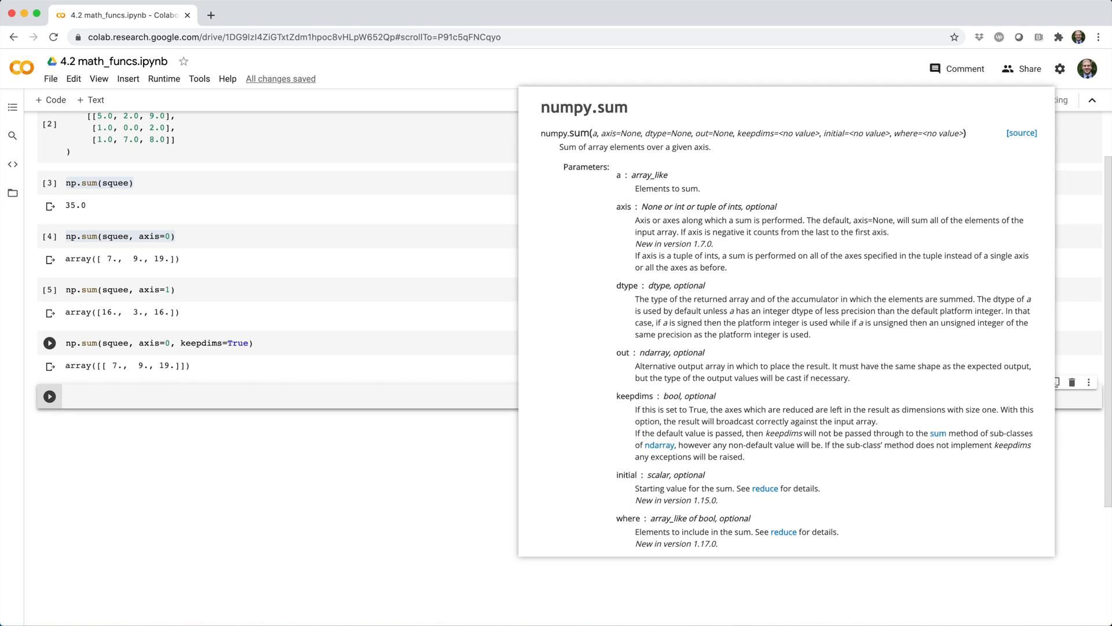
# Step: Set squee[0, 0] to np.nan, print the array, and show np.sum(squee) returns nan
pyautogui.write('s')
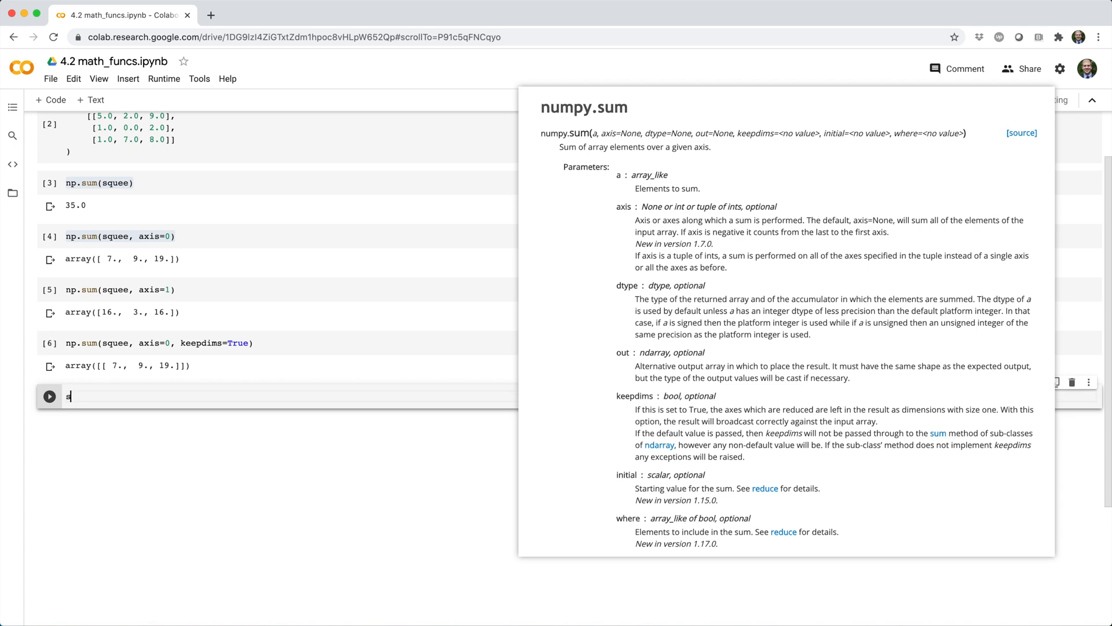
pyautogui.write('quee[0, 0] = n')
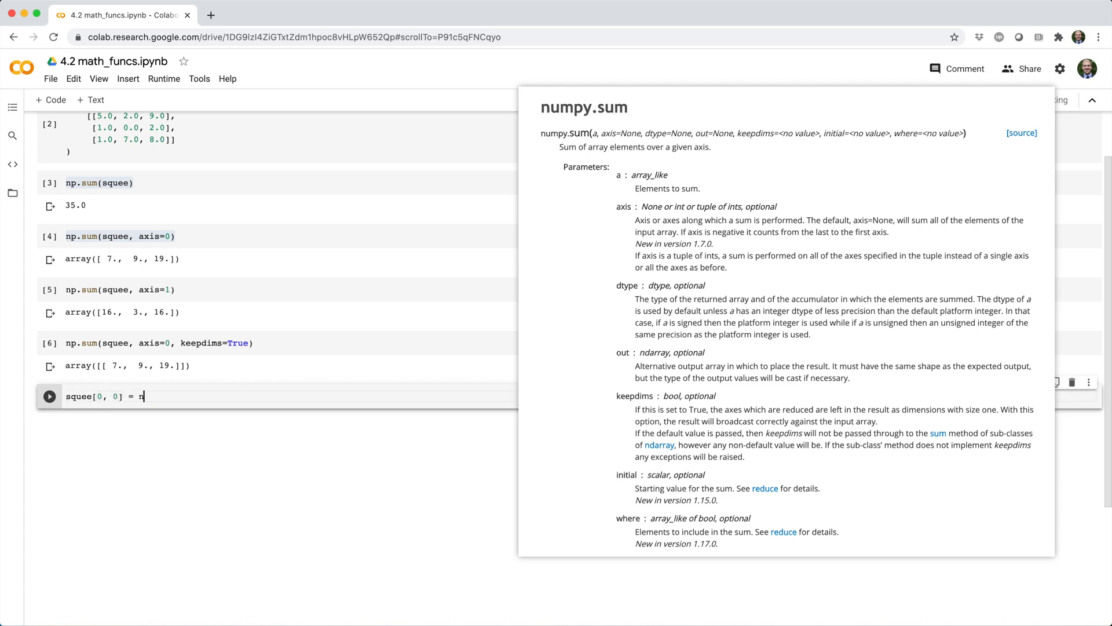
pyautogui.write('print(squee')
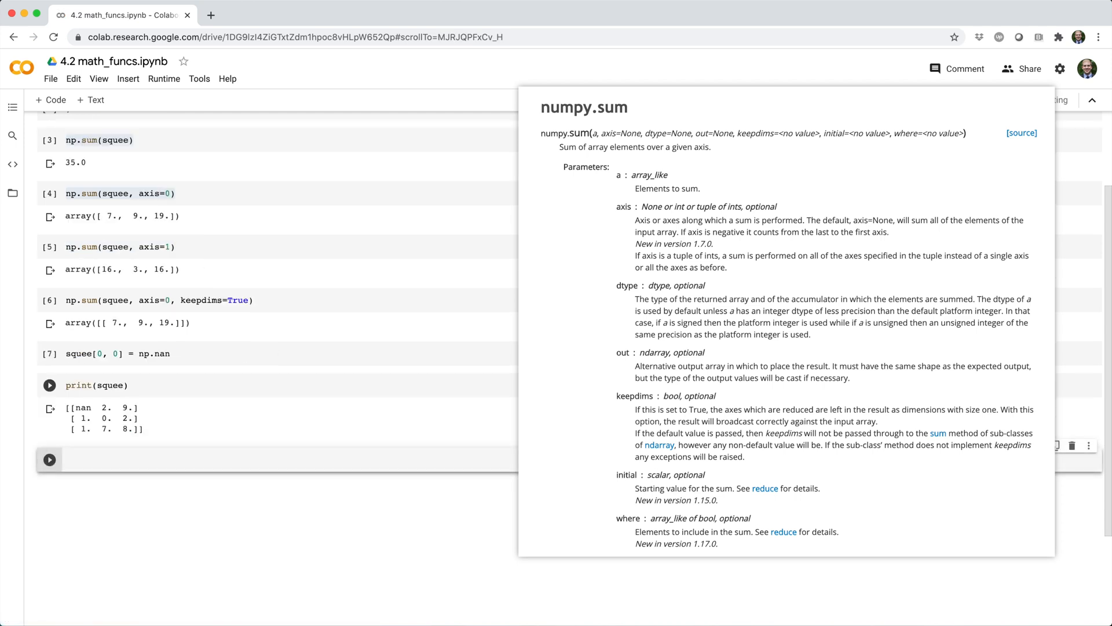
pyautogui.write('np.sum(squee')
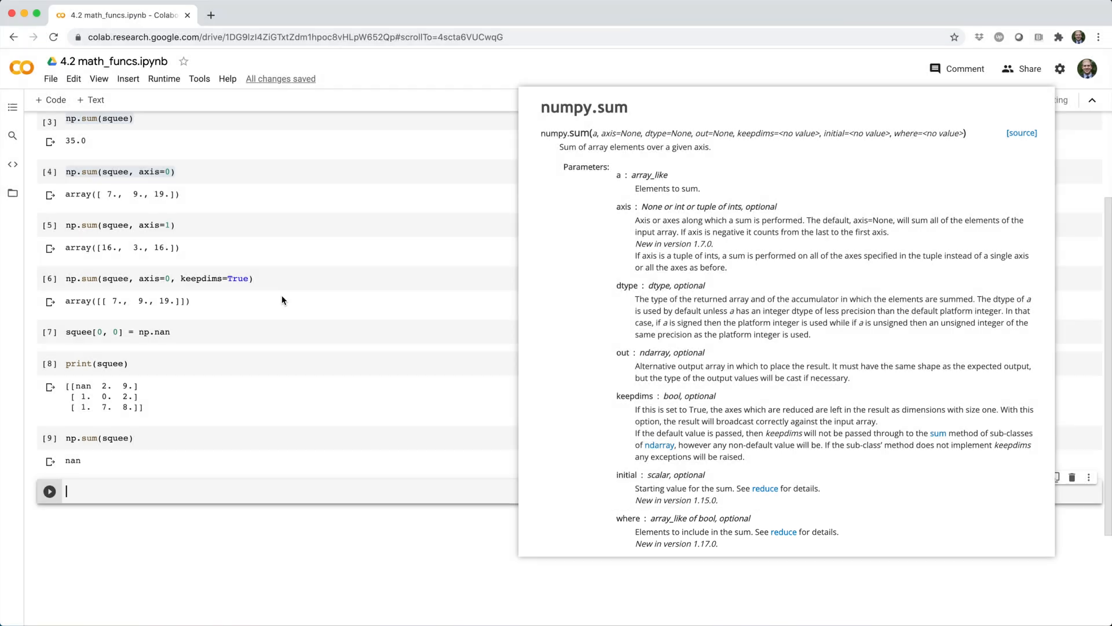
# Step: Run np.sum(squee, where=~np.isnan(squee)) to skip the NaN and get 30.0
pyautogui.write('np.sum(squee, where = ~np.isnan(squee')
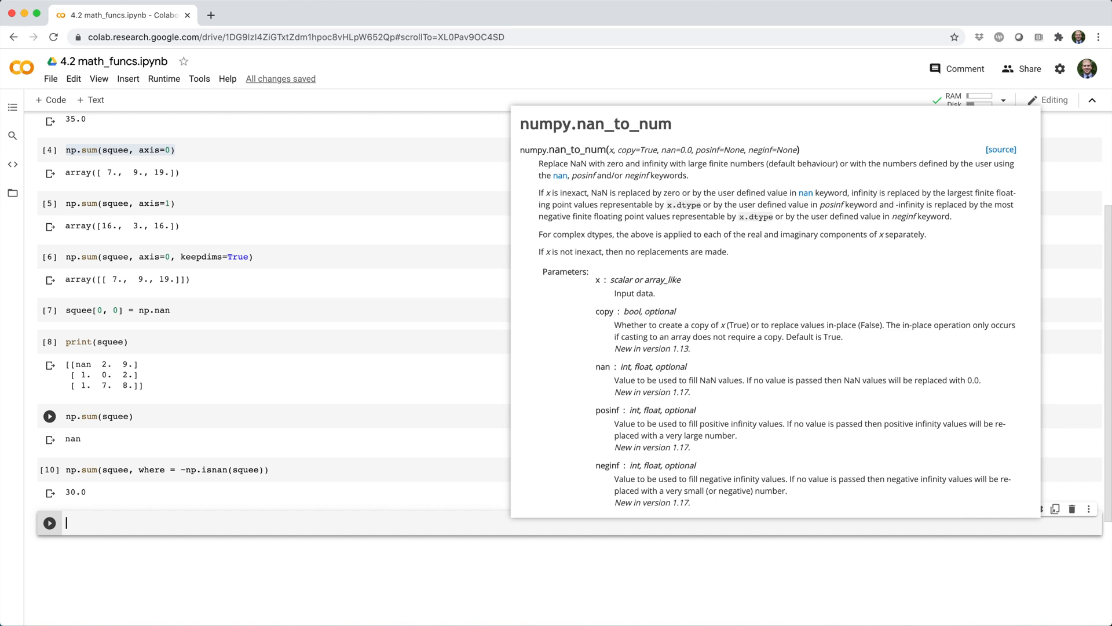
# Step: Run np.sum(np.nan_to_num(squee)) giving 30.0 and begin np.nansum(squee) in a new cell
pyautogui.write('np.sum(np.')
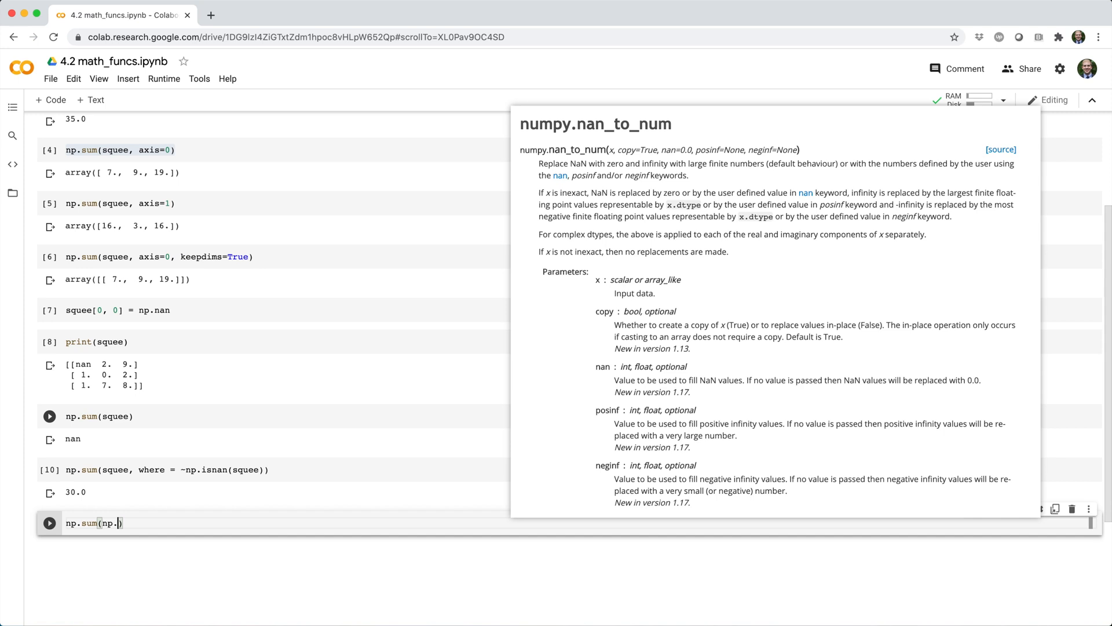
pyautogui.write('nan_to_num(squee')
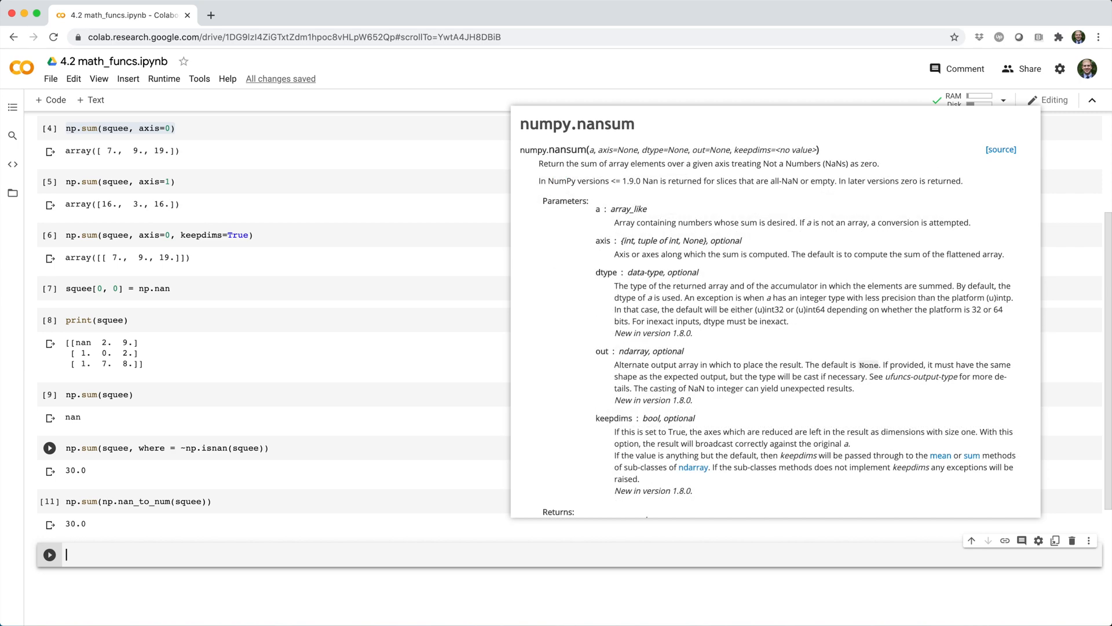
pyautogui.write('np.nansum(squ')
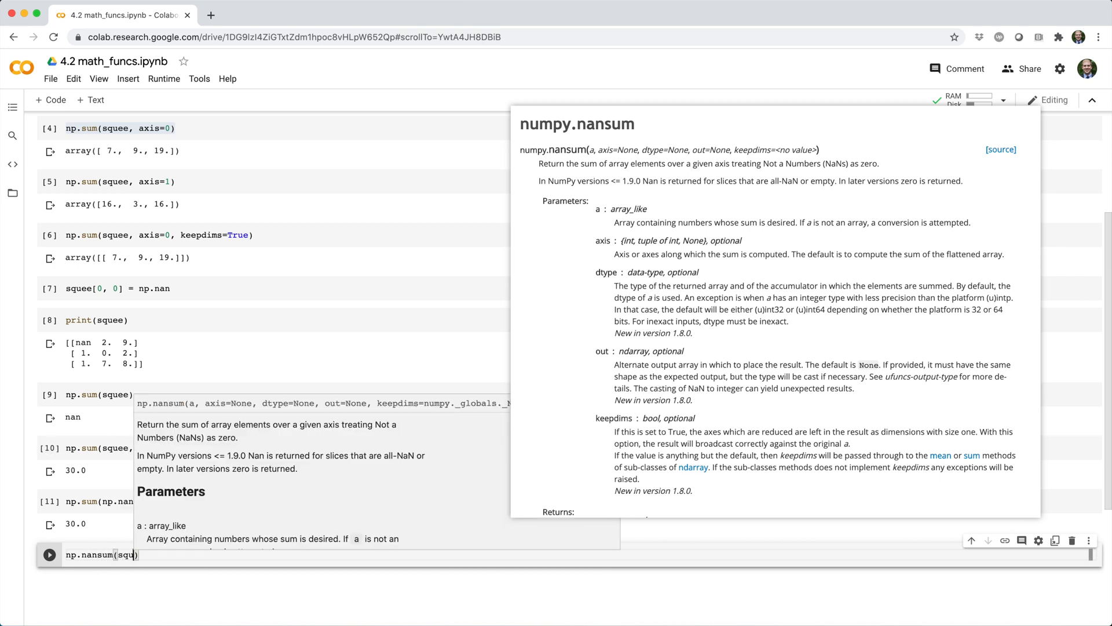